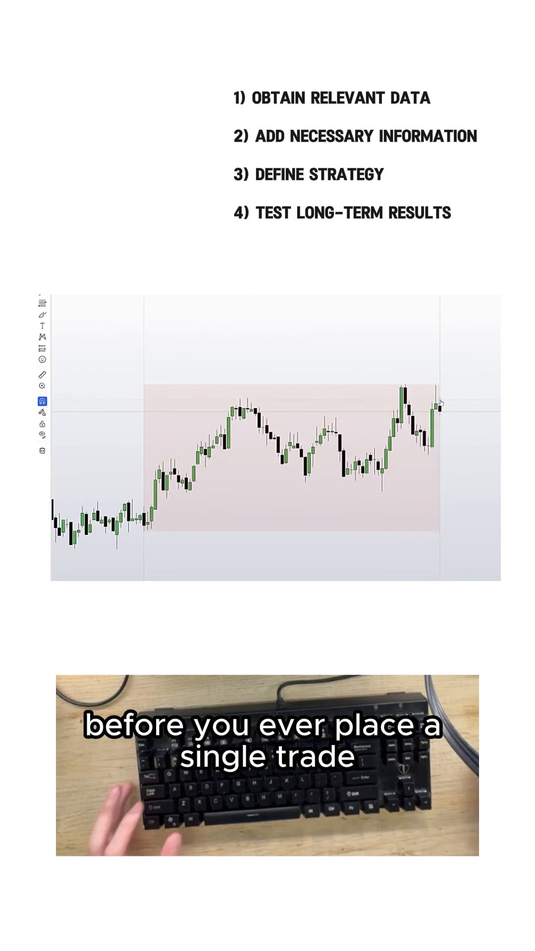
- Open the chart interval dropdown to show the minute, hour and day options
{"action": "left_click", "coordinate": [43, 300]}
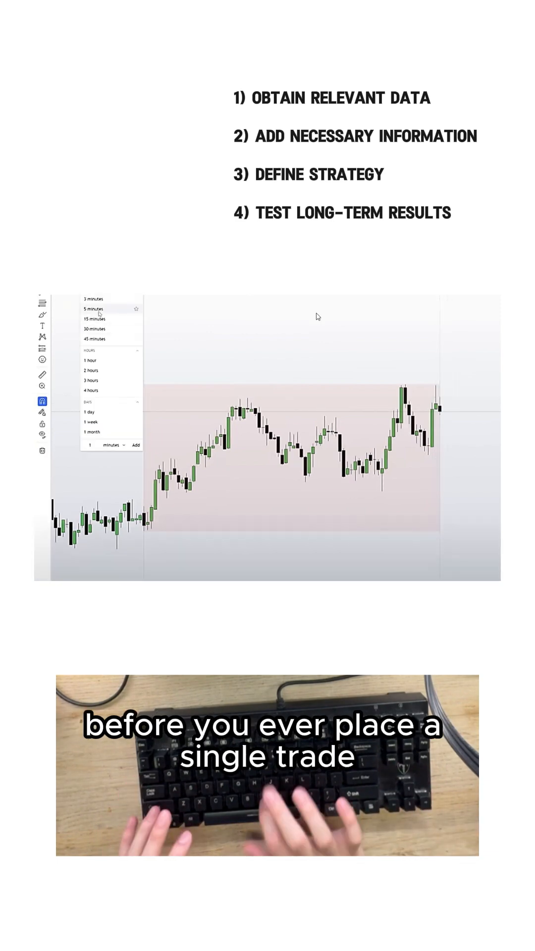